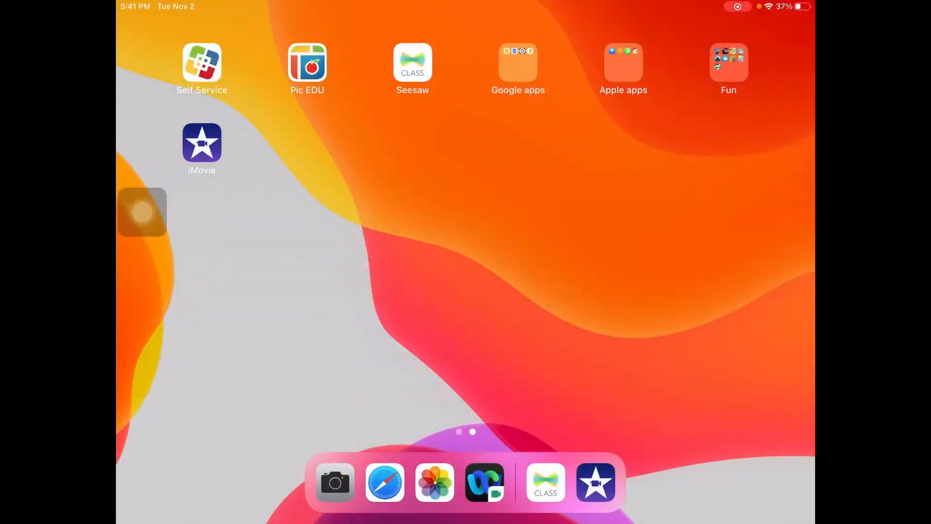
Open iMovie from the home screen and create a new empty movie project.
left_click_drag(143, 212, 259, 177)
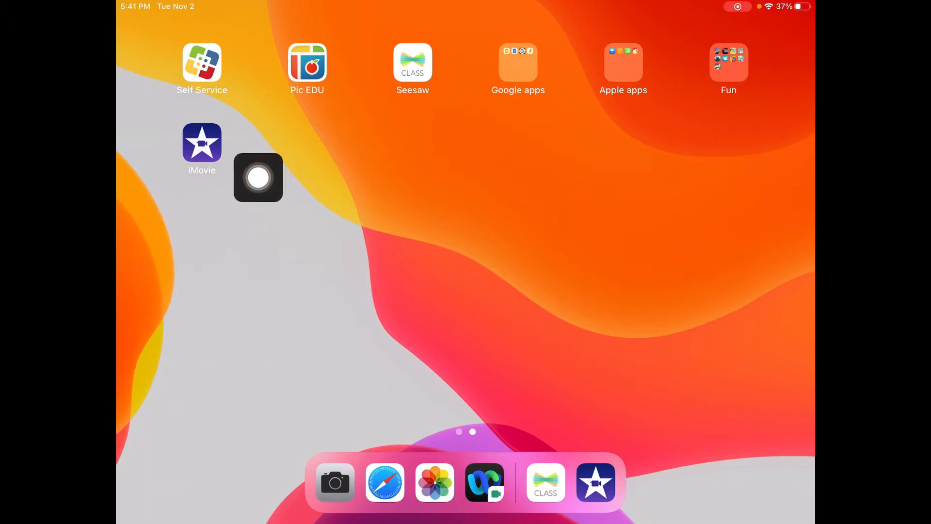
left_click_drag(258, 177, 241, 127)
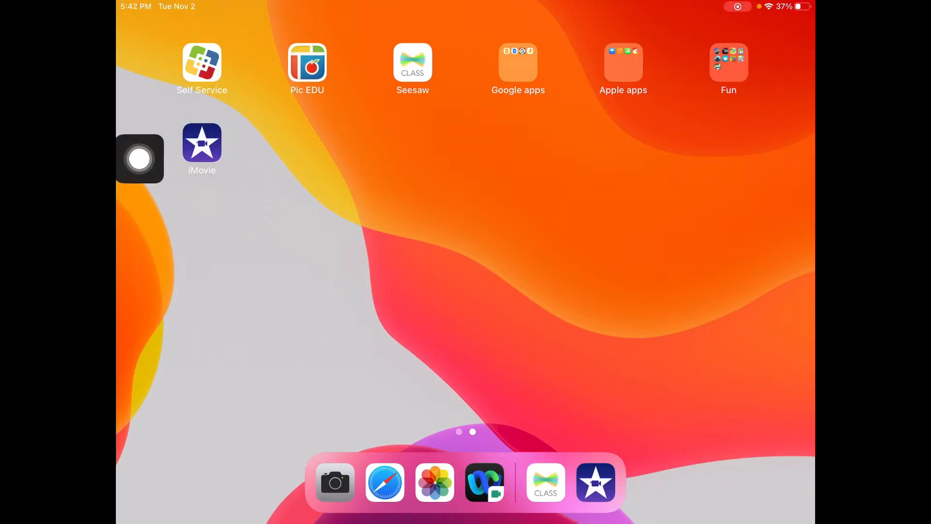
left_click_drag(139, 159, 203, 212)
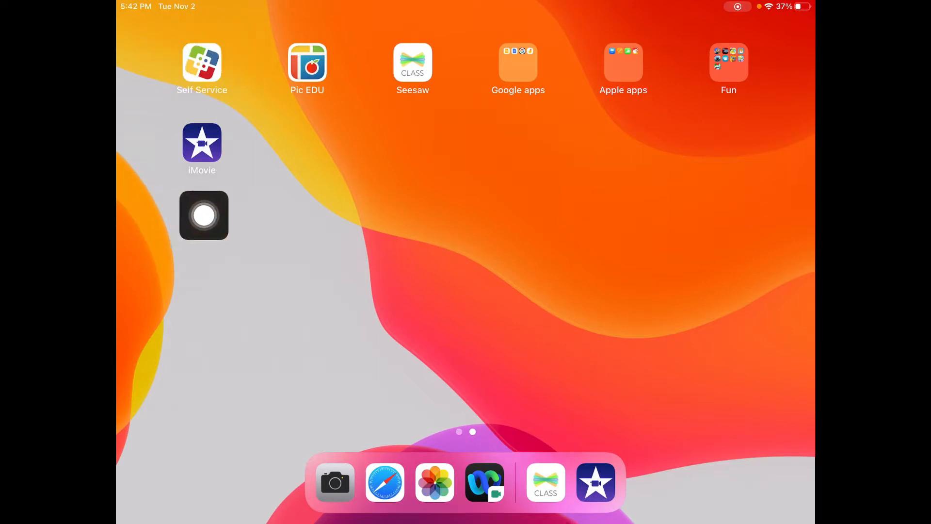
left_click_drag(204, 215, 143, 211)
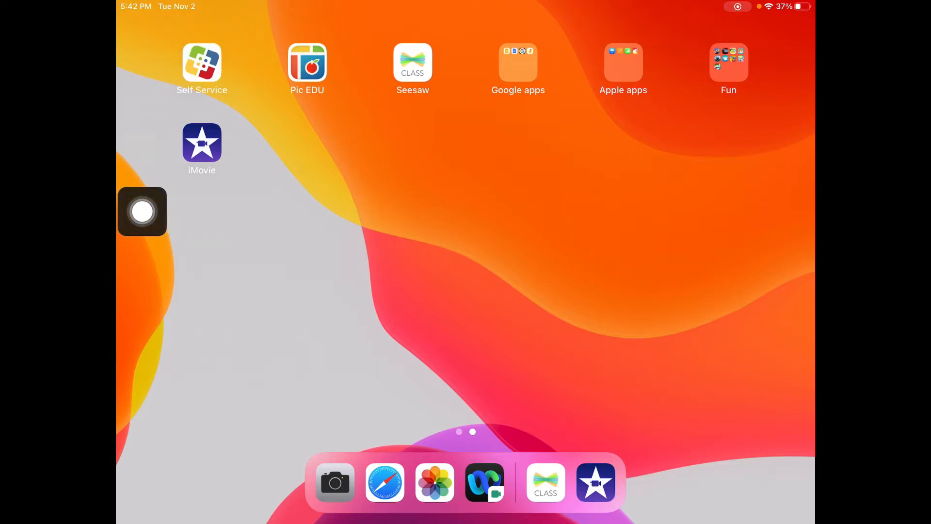
left_click(201, 143)
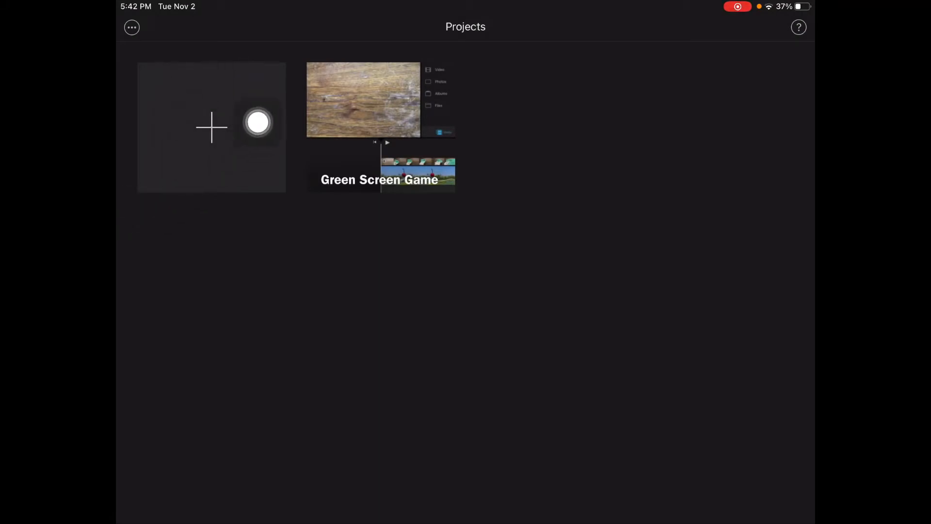
left_click(212, 127)
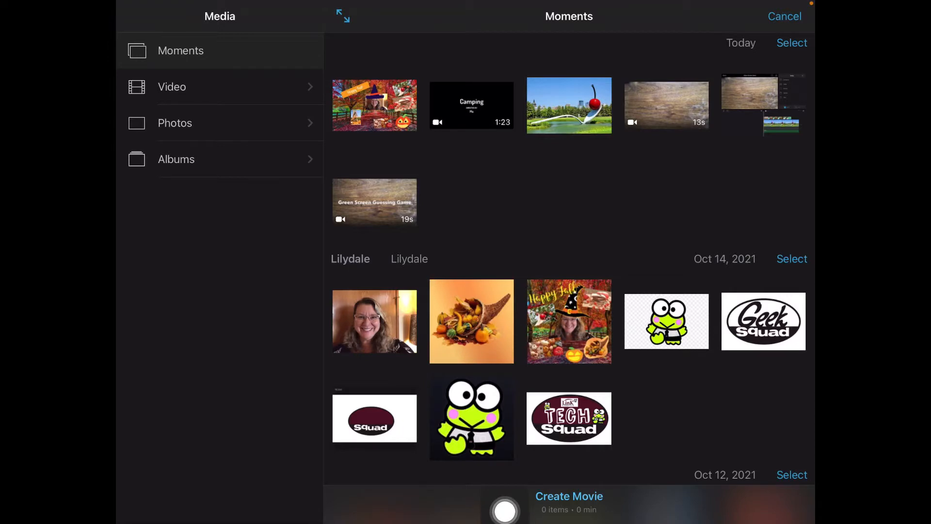
left_click_drag(504, 510, 634, 499)
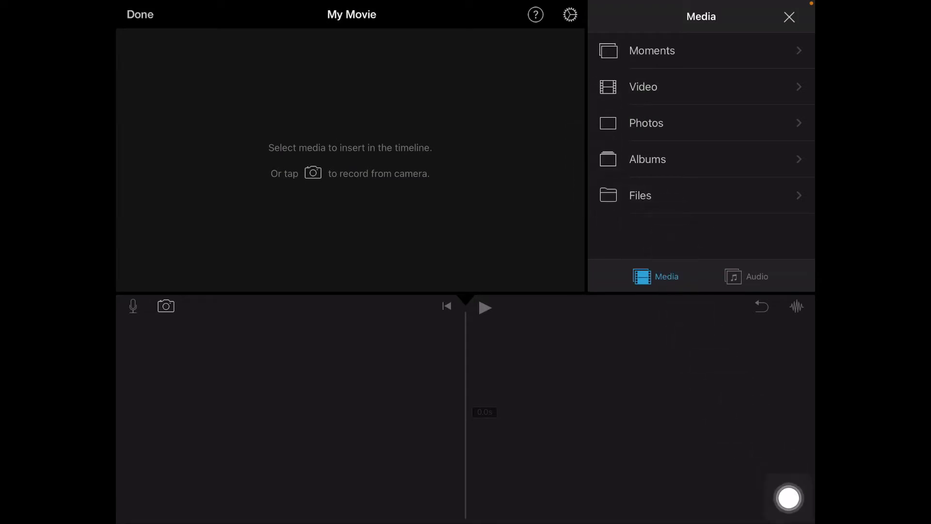
Browse all photos in the albums, then launch the Camera from the Dock.
left_click(645, 123)
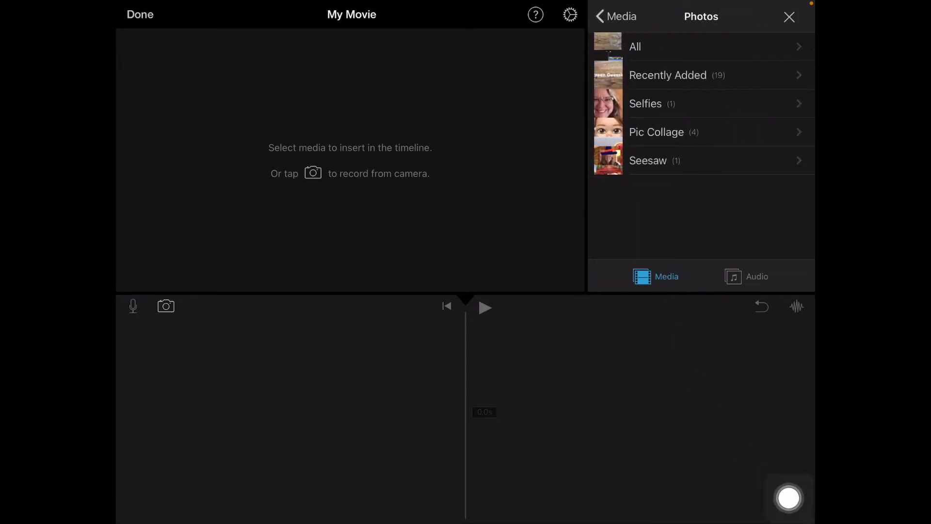
left_click(634, 47)
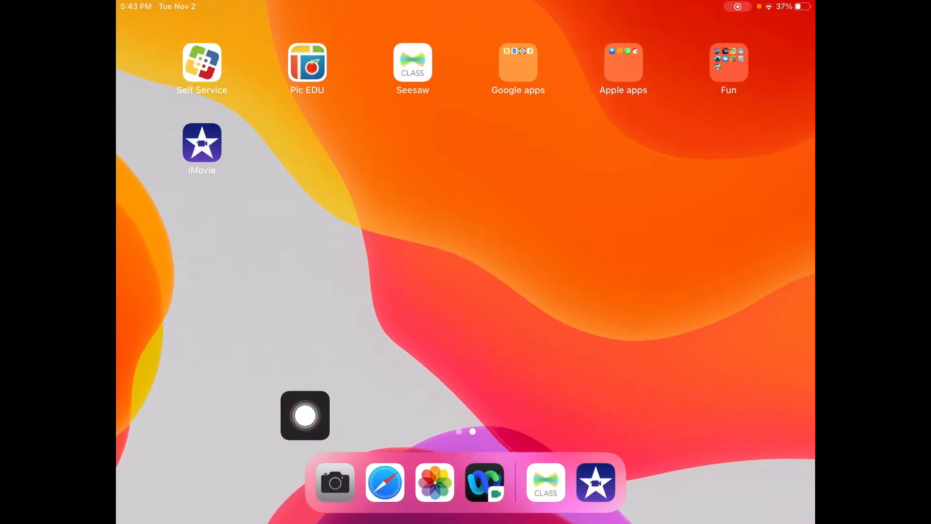
left_click_drag(305, 415, 361, 490)
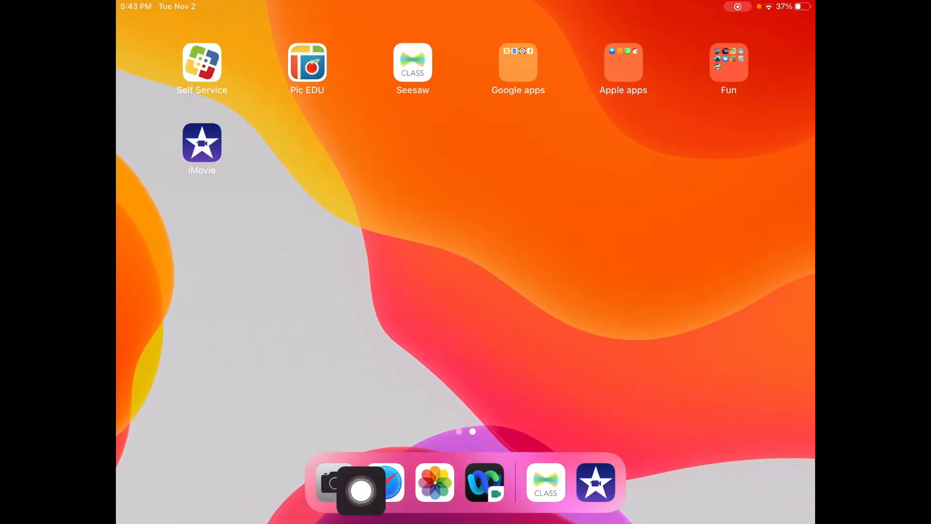
left_click(334, 481)
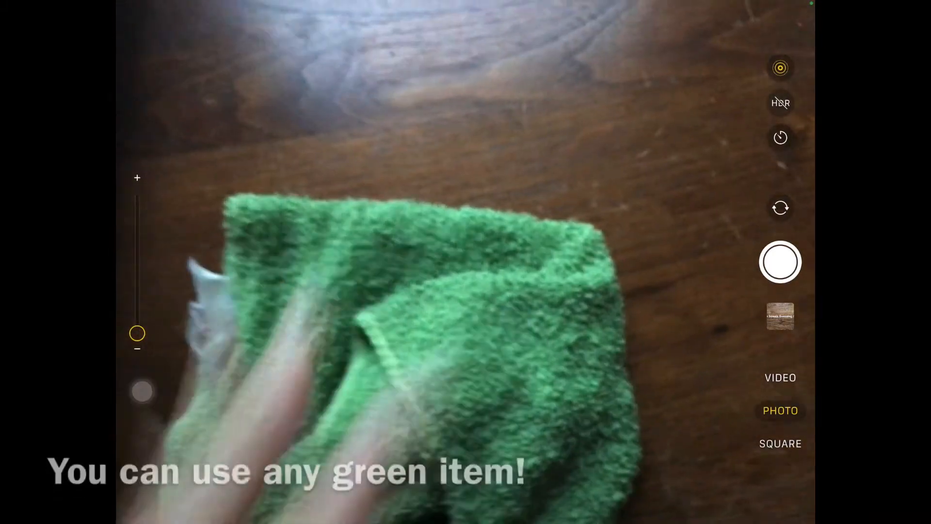
Switch Camera to video and record a short clip of the green washcloth.
left_click(781, 409)
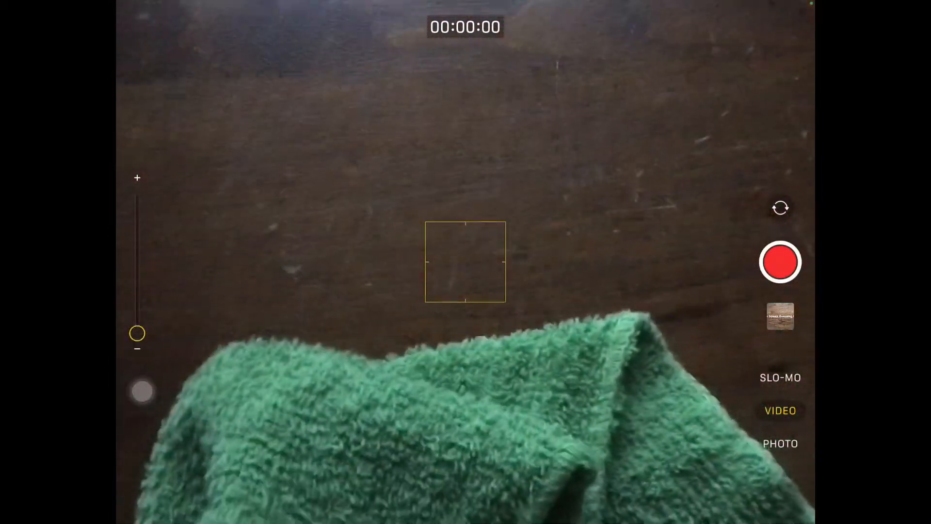
left_click(780, 261)
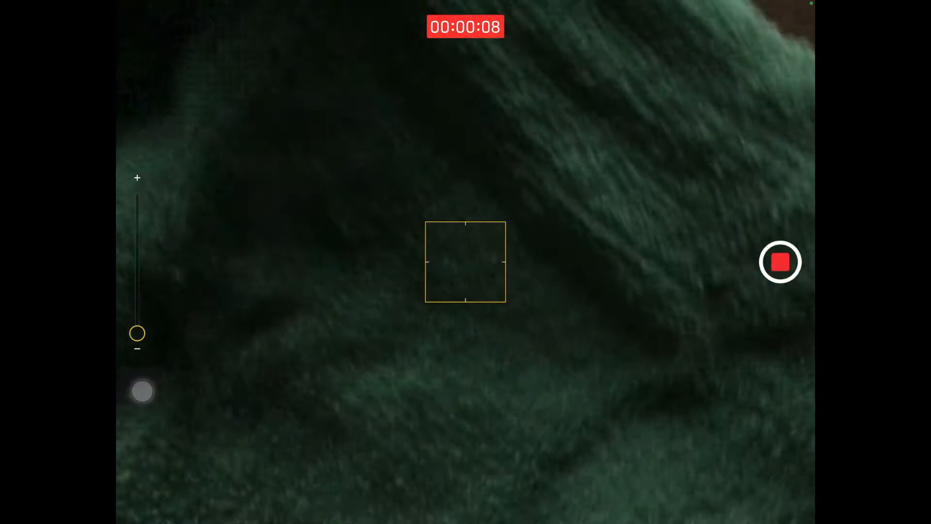
left_click(780, 261)
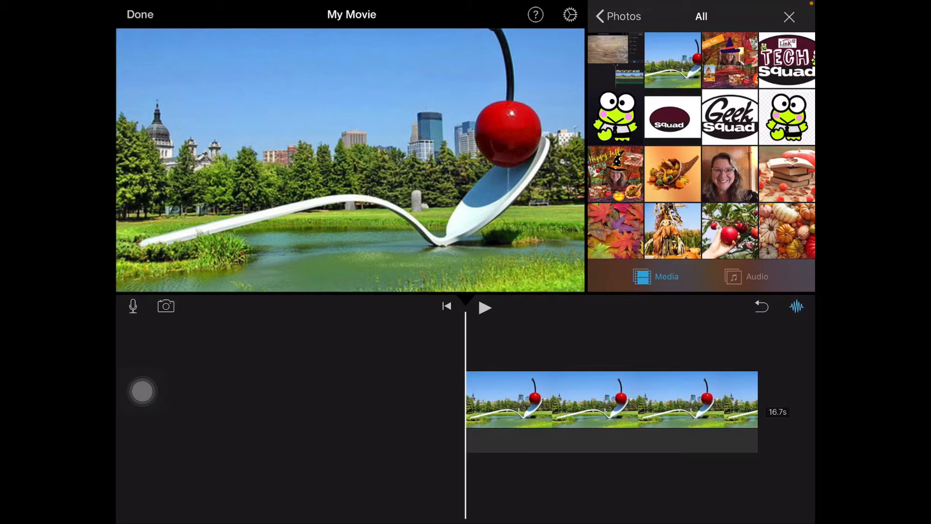
Add the 10-second washcloth clip from Recently Added as a Green/Blue Screen overlay.
left_click(608, 16)
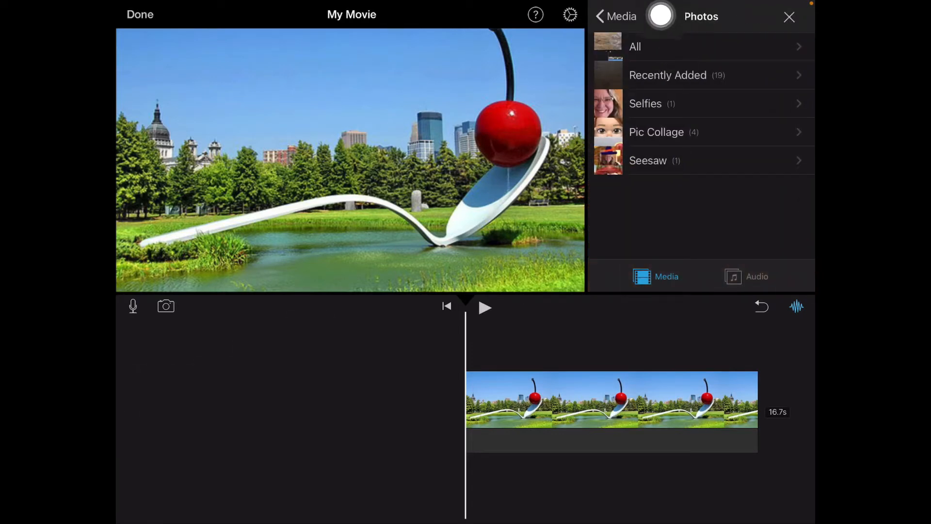
left_click(614, 16)
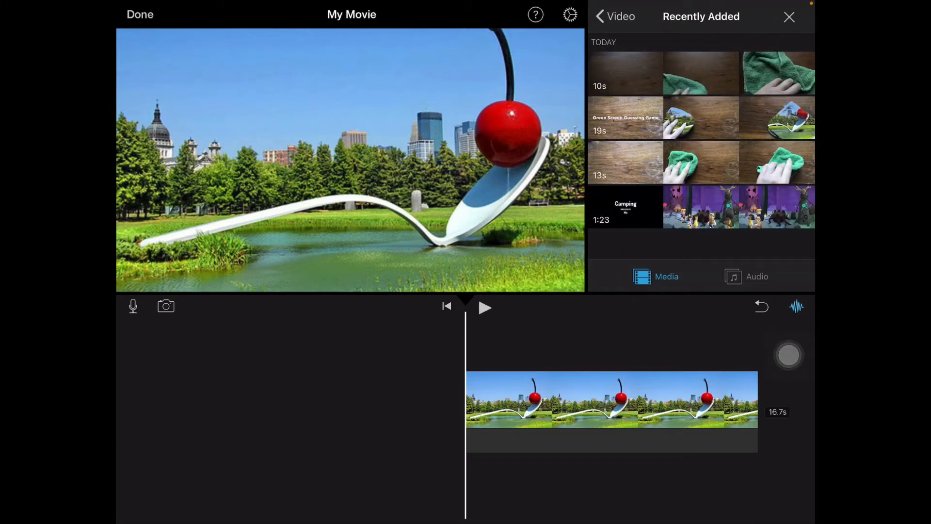
left_click(624, 73)
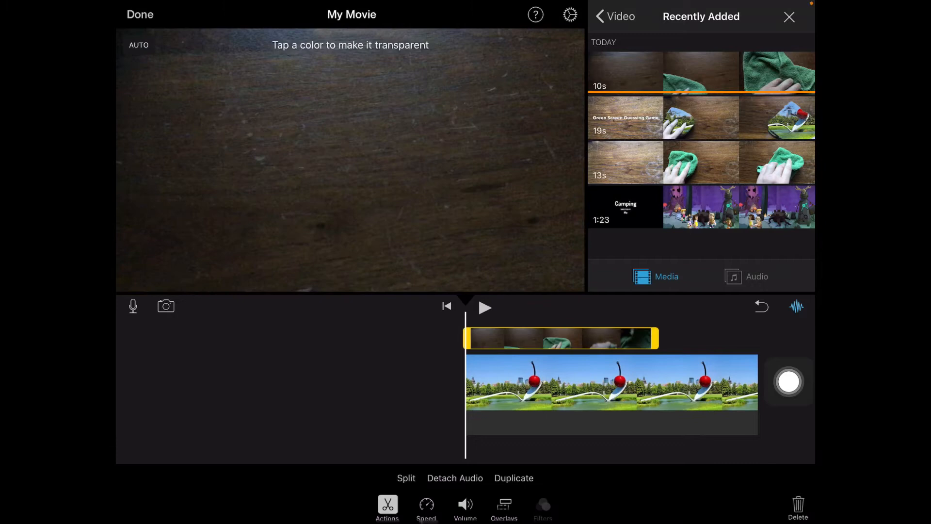
left_click_drag(789, 381, 672, 358)
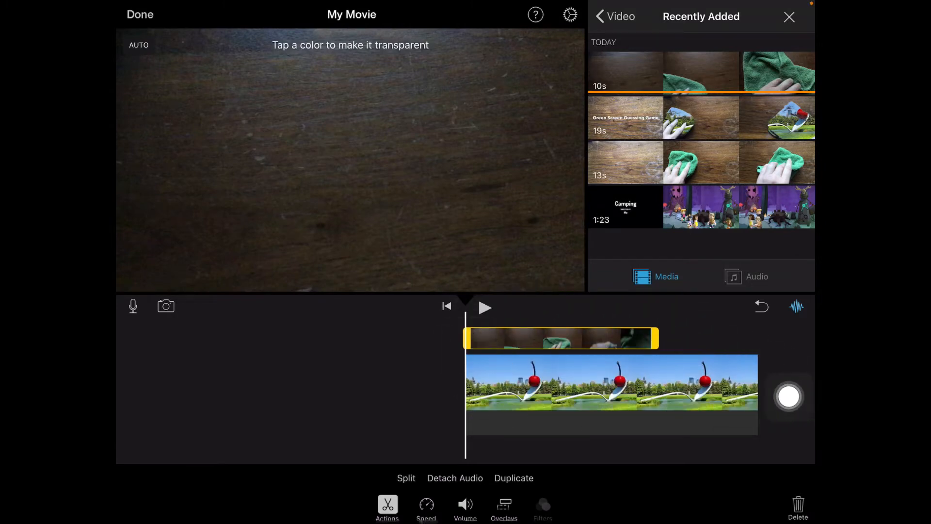
Scrub the timeline back to the start and deselect the towel overlay clip.
left_click(485, 307)
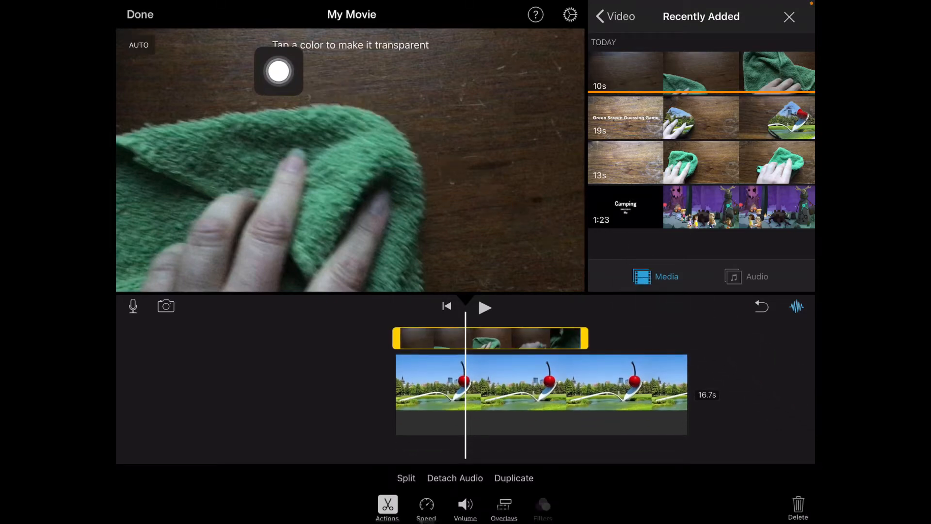
left_click_drag(278, 71, 417, 102)
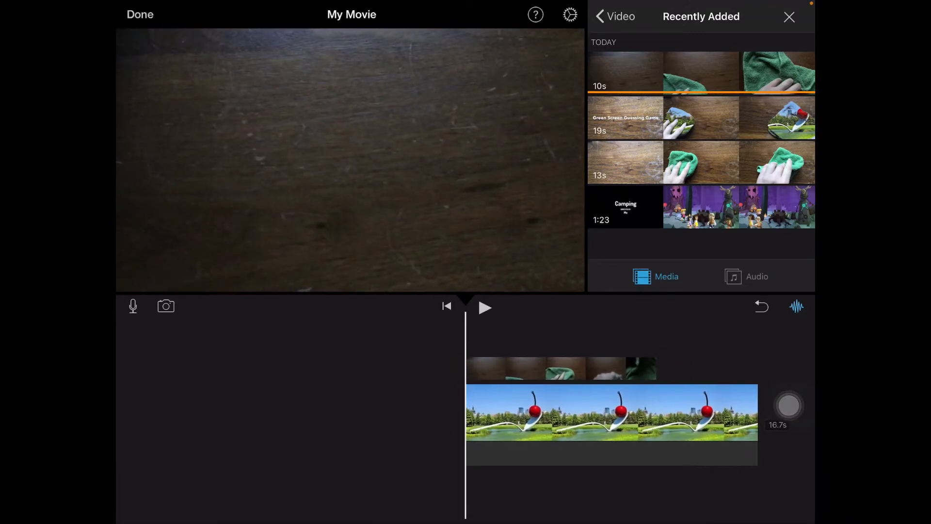
left_click(484, 307)
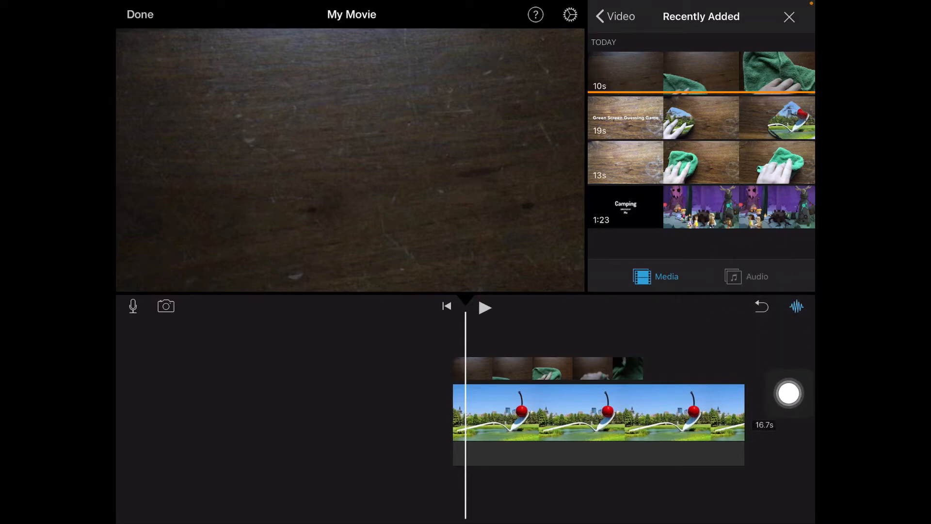
Add Raf Rundell's 'Sweet' soundtrack as background music under the whole movie.
left_click(756, 276)
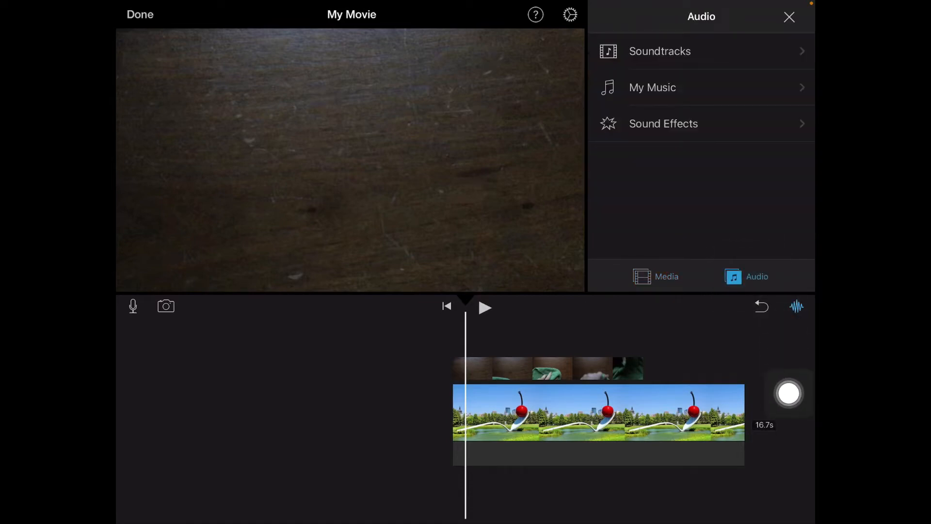
left_click(658, 51)
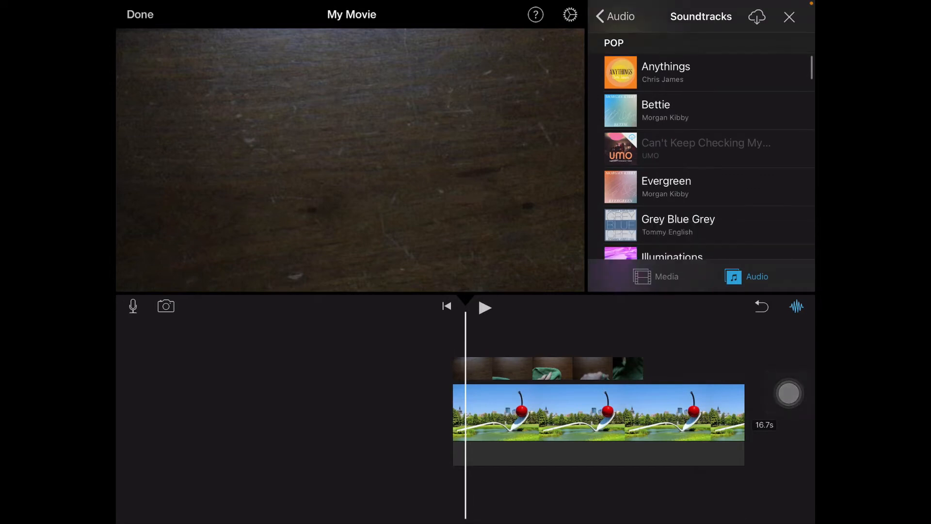
scroll("down", 3)
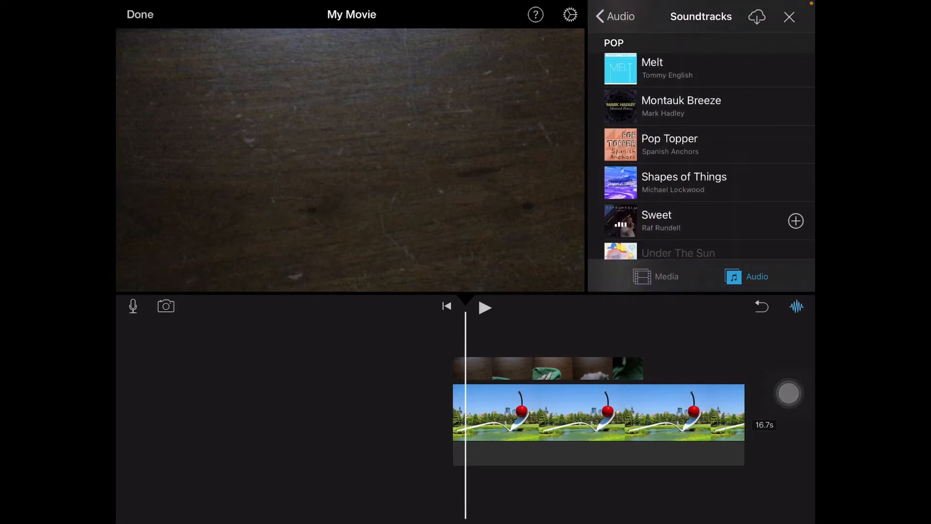
left_click(795, 220)
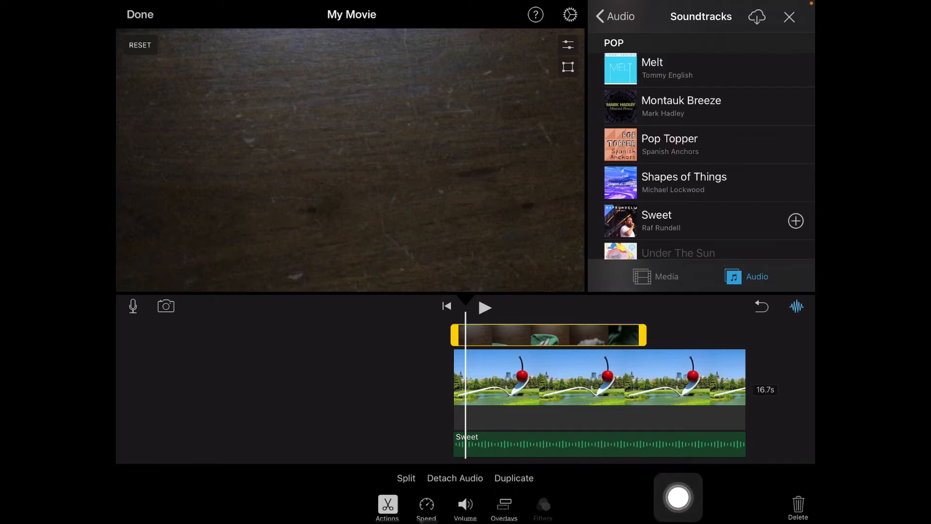
left_click(465, 508)
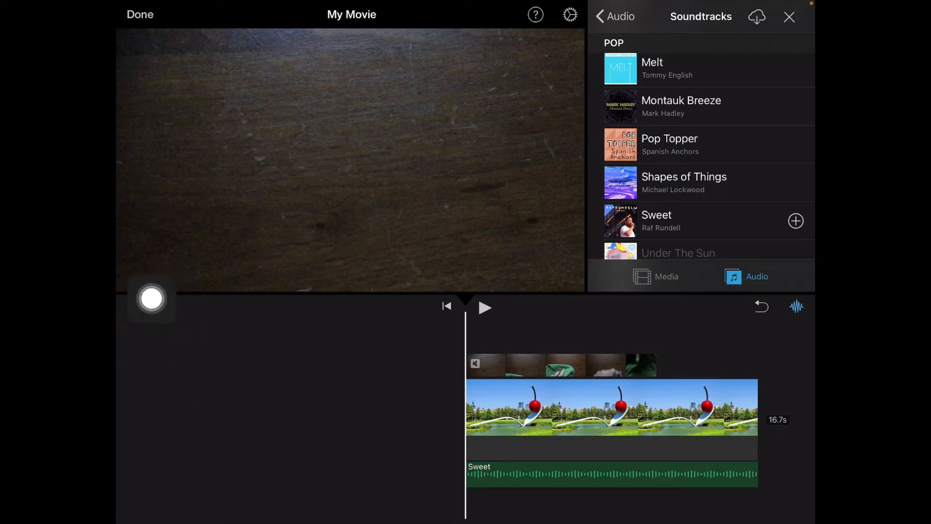
Record and accept a voiceover as Recording 1, then select the cherry photo clip.
left_click(151, 298)
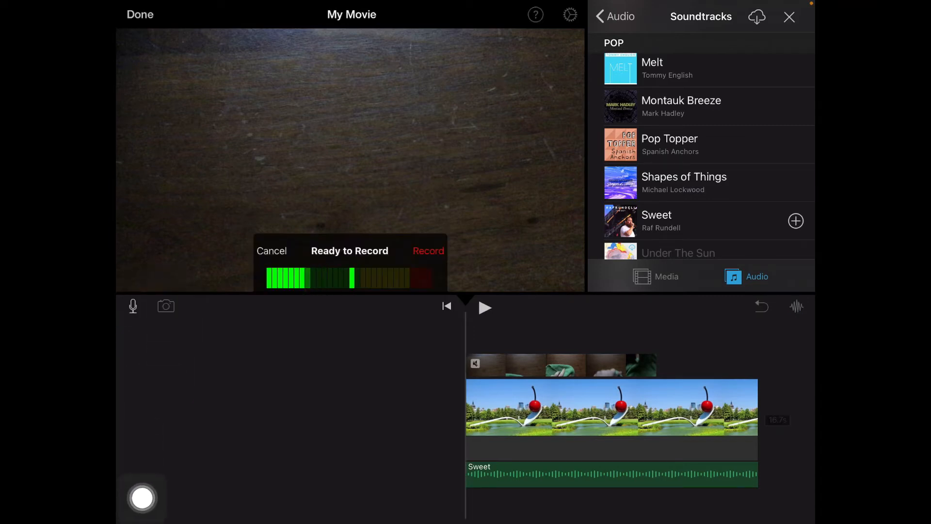
left_click(429, 251)
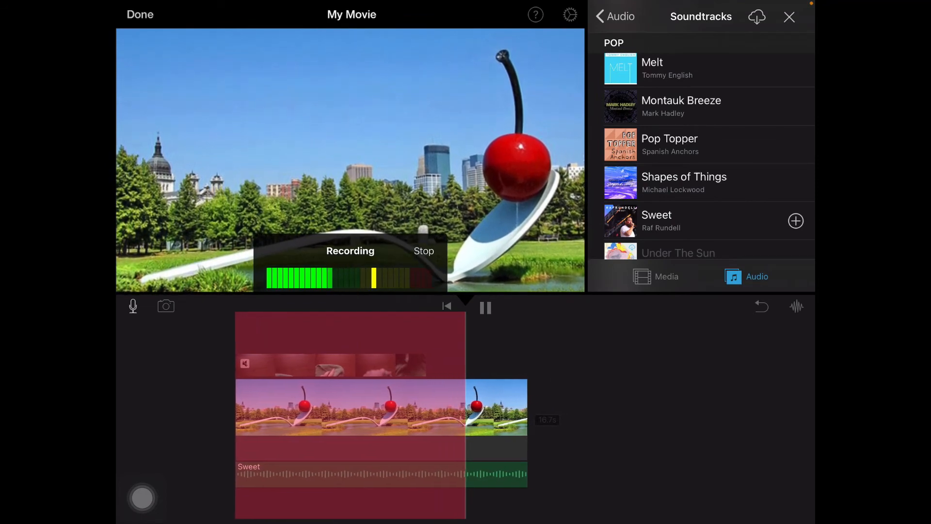
left_click(423, 251)
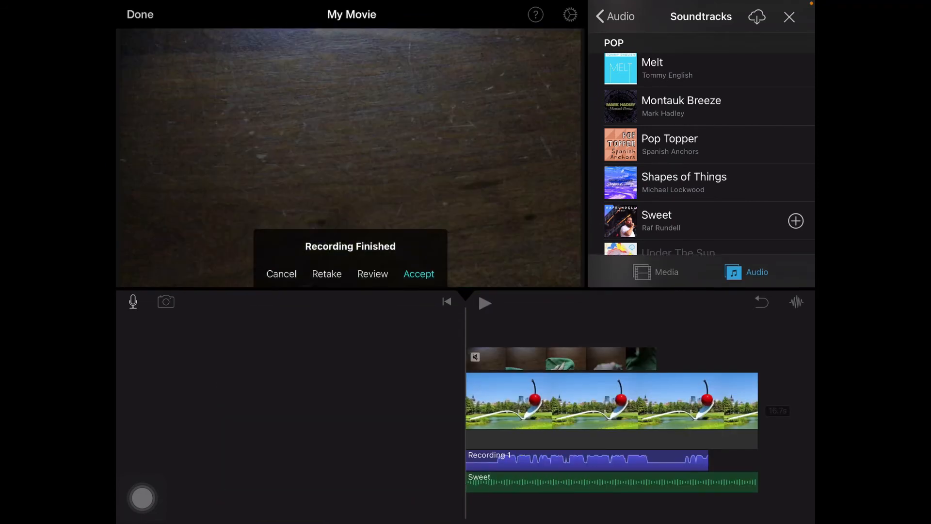
left_click(418, 274)
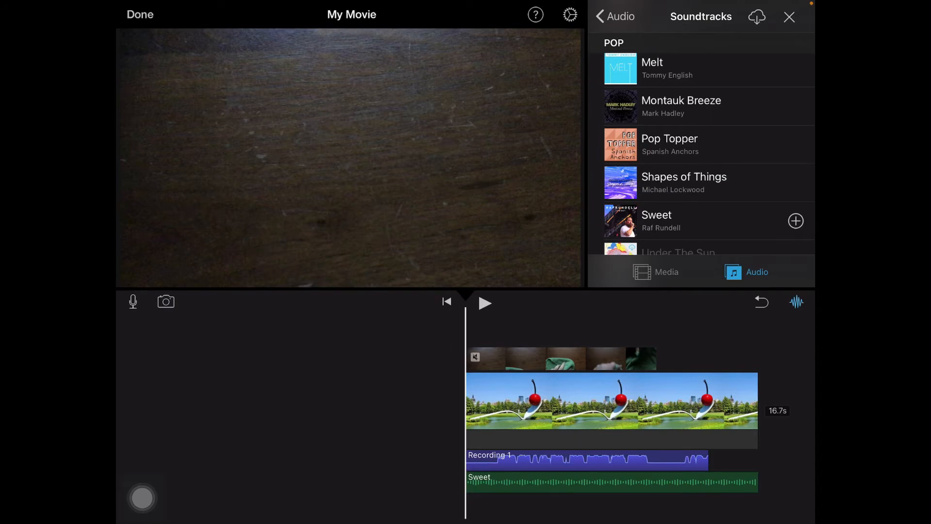
left_click(485, 302)
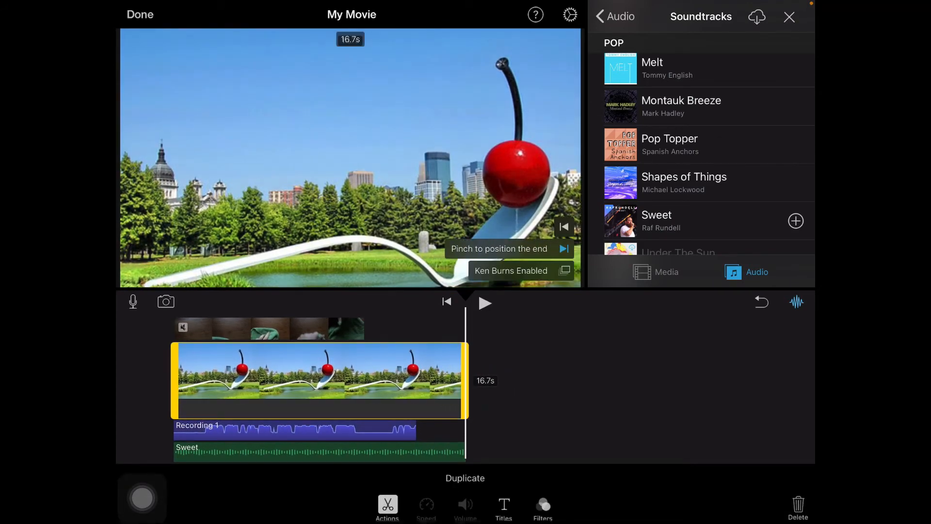
Trim the cherry photo clip to 14.2 seconds and close the editor.
left_click_drag(466, 381, 423, 380)
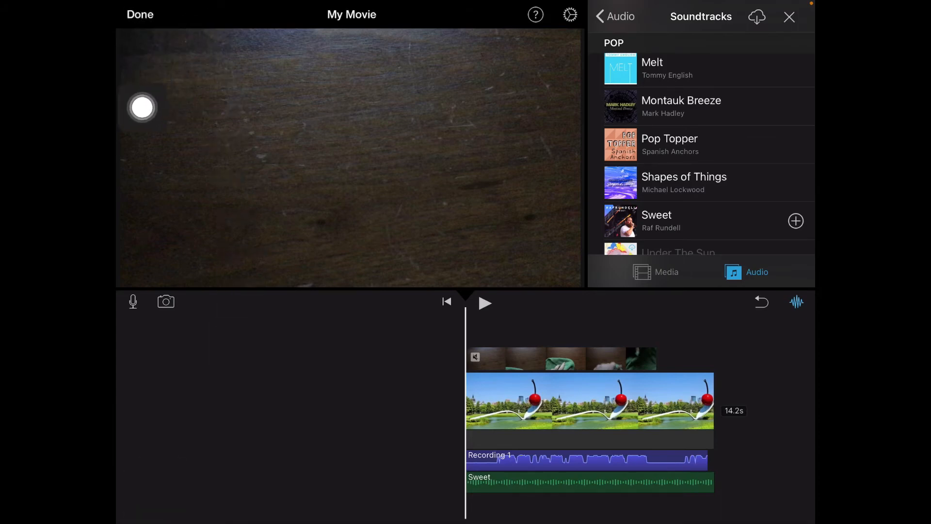
left_click(140, 14)
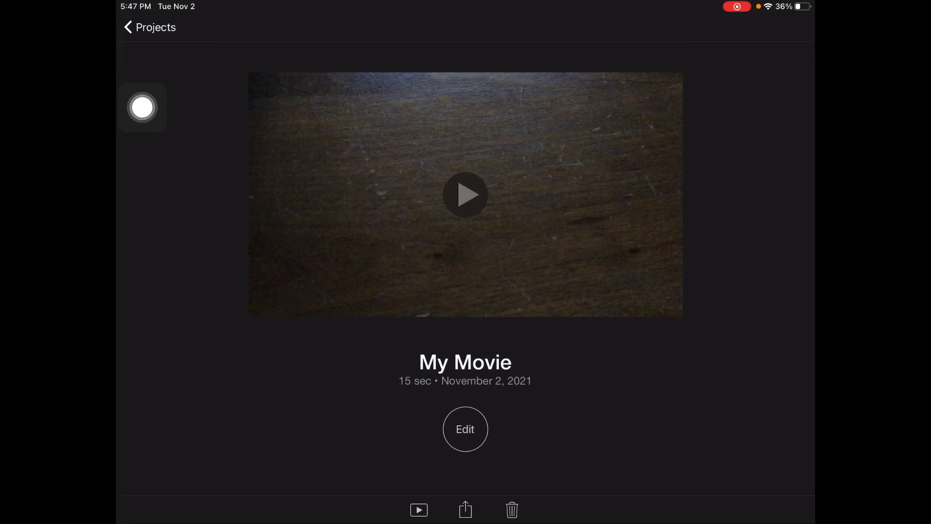
Rename My Movie to 'Guessing game' and bring up its share options.
left_click(465, 362)
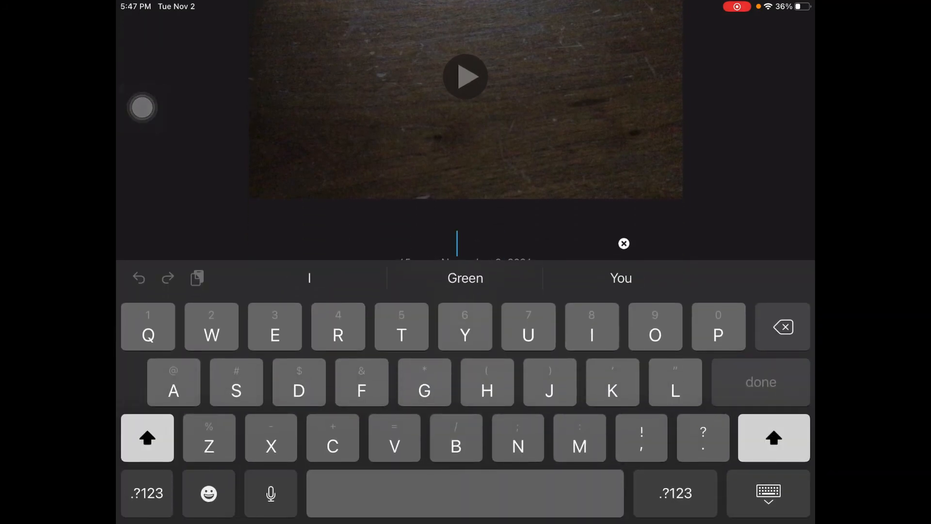
type("Guessin")
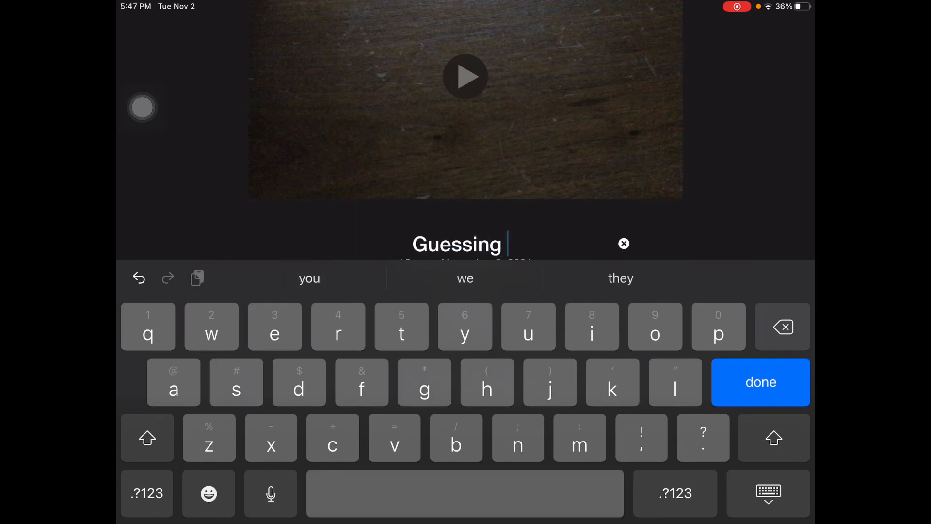
type("game")
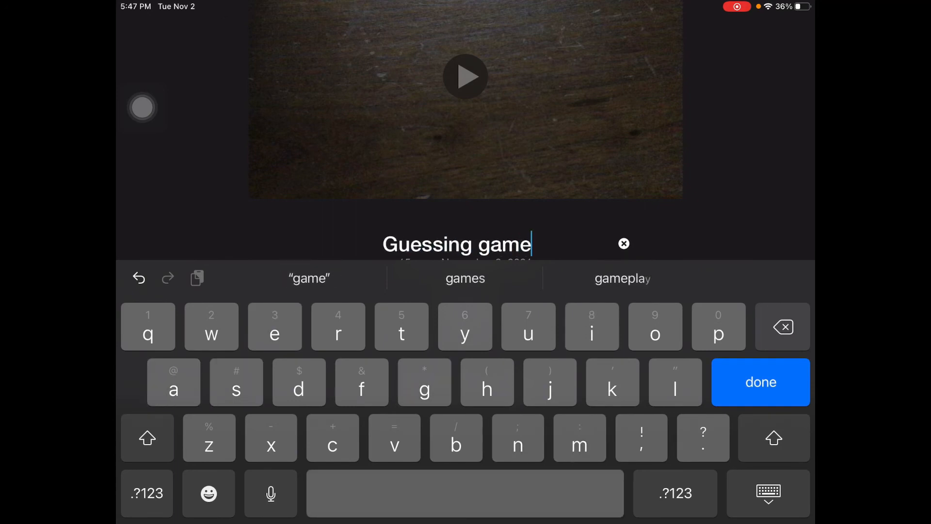
left_click(761, 381)
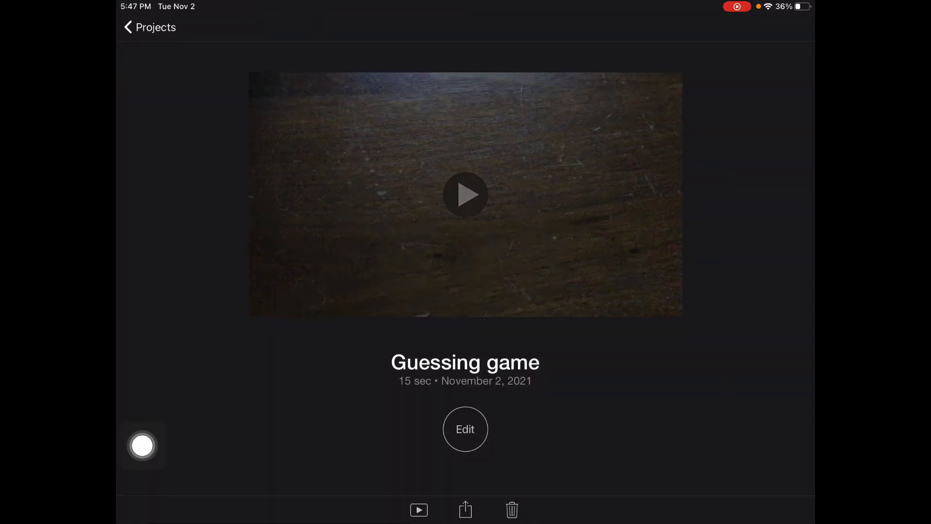
left_click(465, 510)
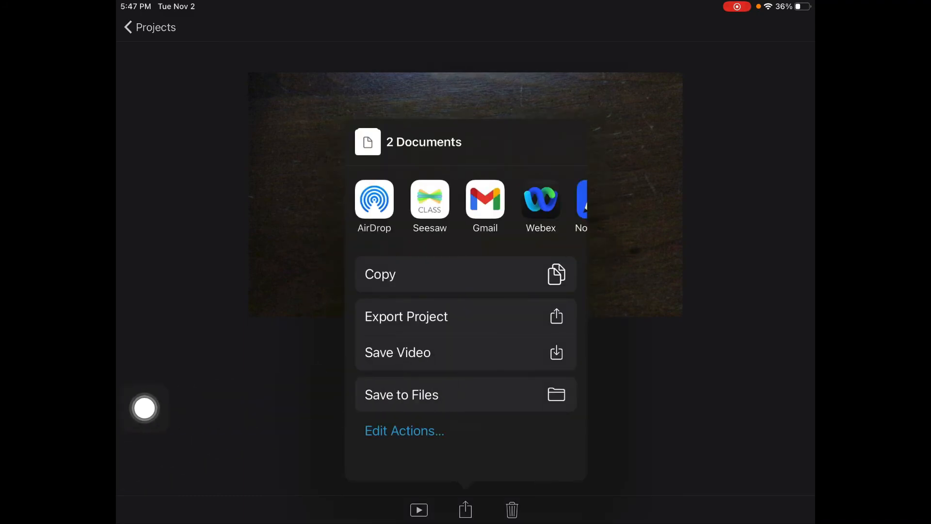
Export 'Guessing game' with Save Video, choosing an export size.
left_click(397, 352)
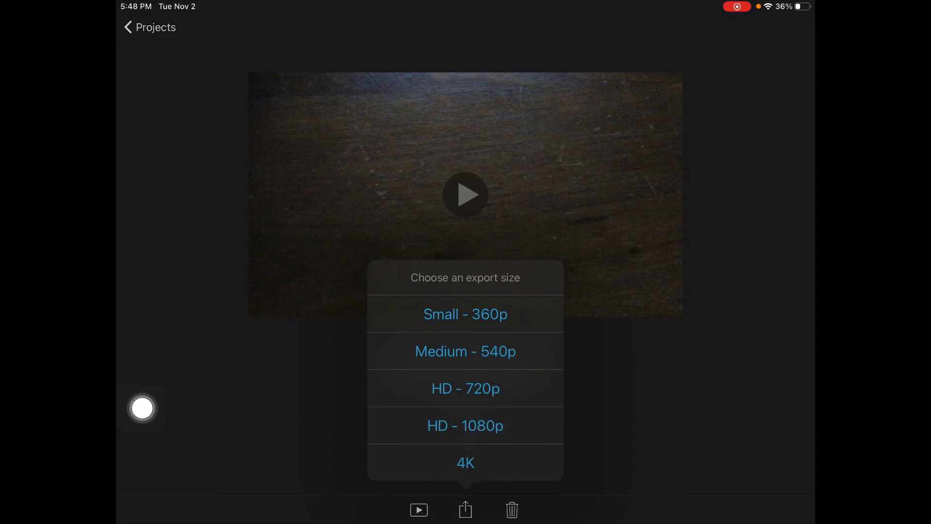
left_click(465, 426)
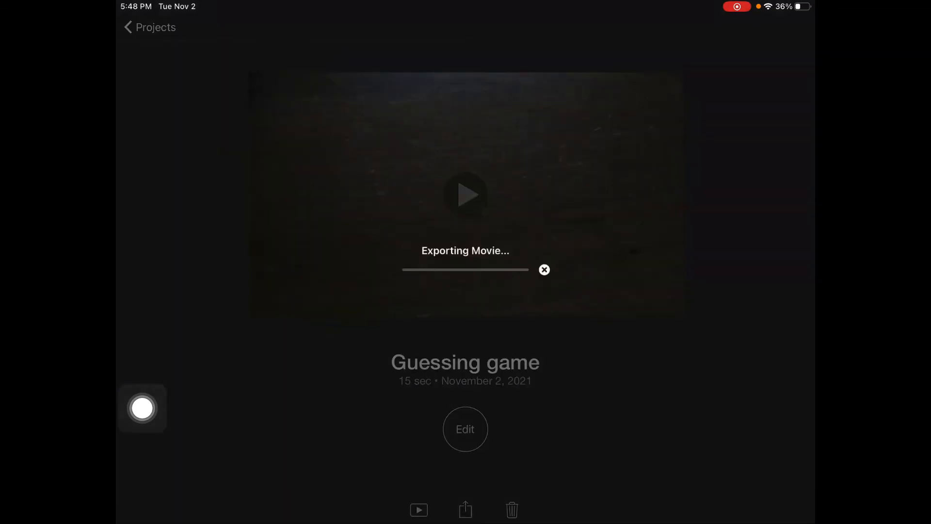